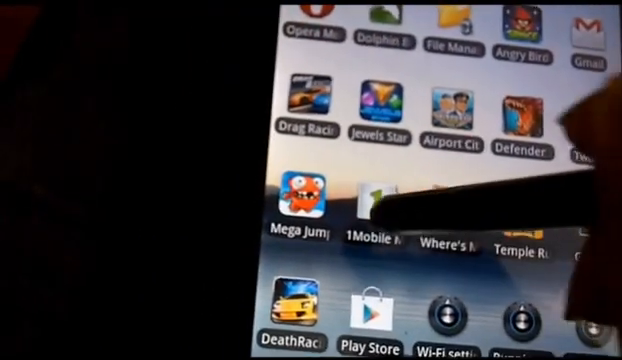
Step: Launch 1Mobile Market from the home screen to show installed apps with their versions
{"action": "left_click", "coordinate": [376, 204]}
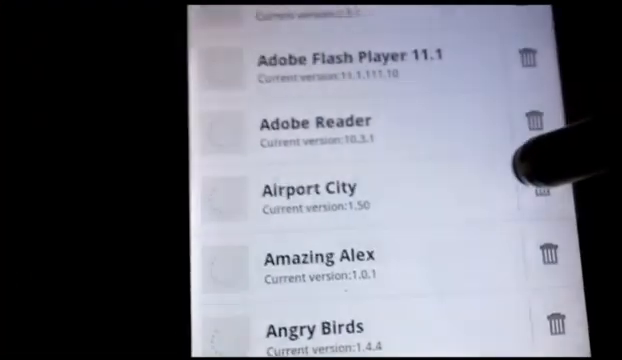
{"action": "scroll", "scroll_direction": "down", "scroll_amount": 3}
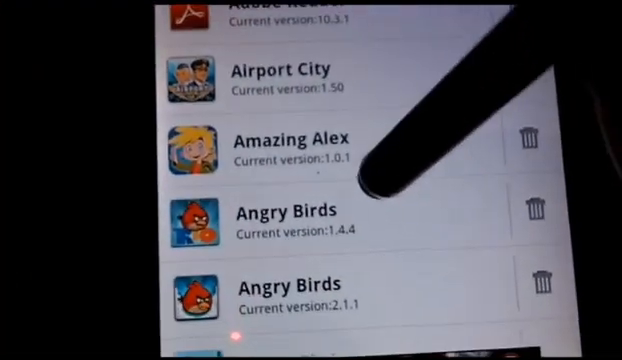